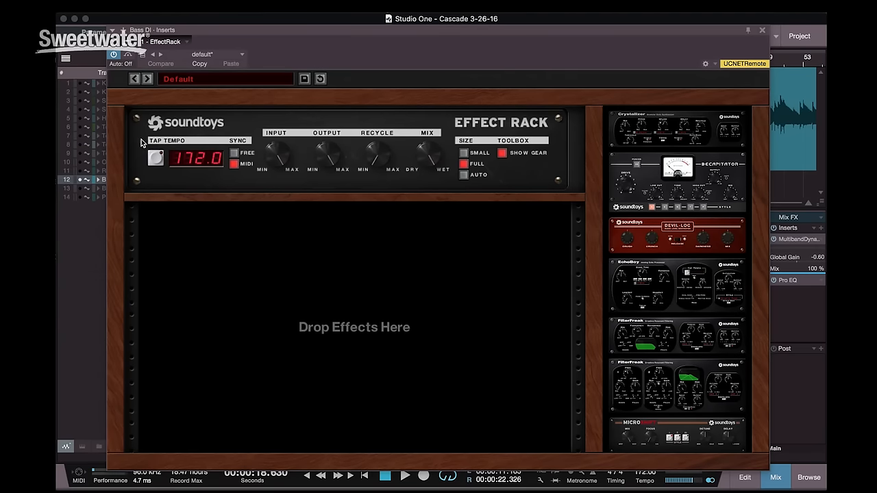
{"action": "mouse_move", "coordinate": [250, 261]}
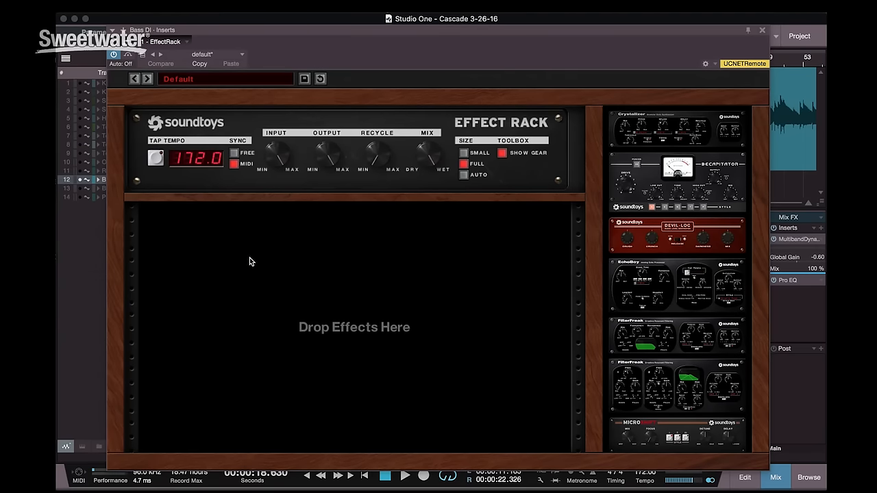
{"action": "mouse_move", "coordinate": [539, 298]}
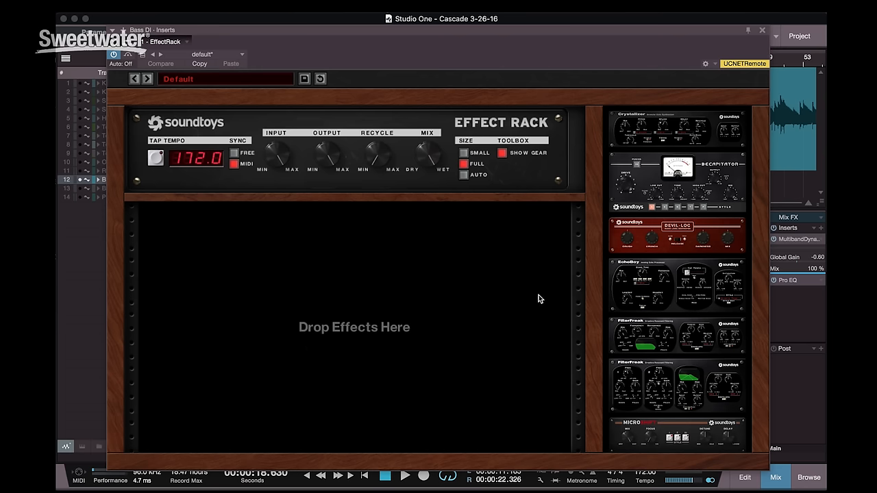
{"action": "mouse_move", "coordinate": [626, 172]}
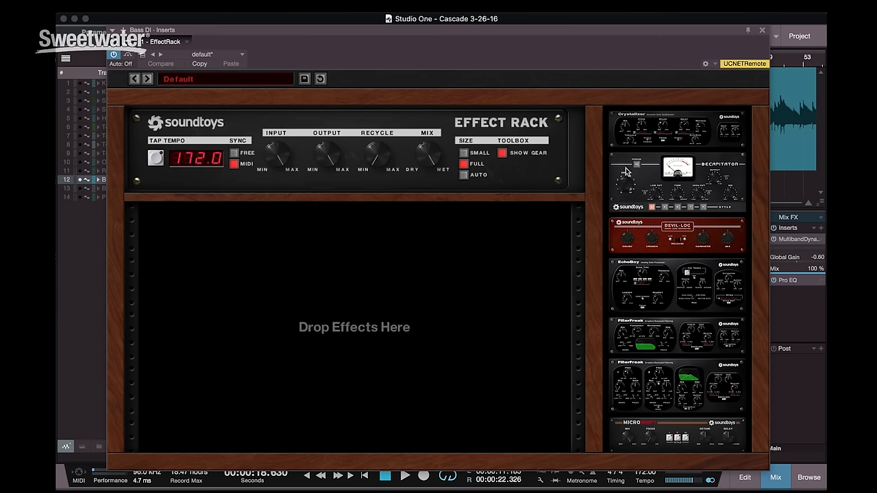
{"action": "mouse_move", "coordinate": [685, 381]}
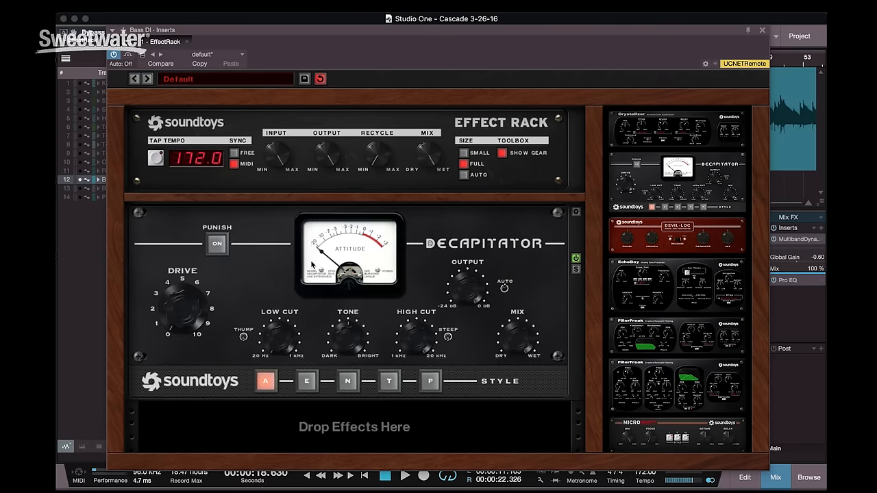
{"action": "mouse_move", "coordinate": [667, 234]}
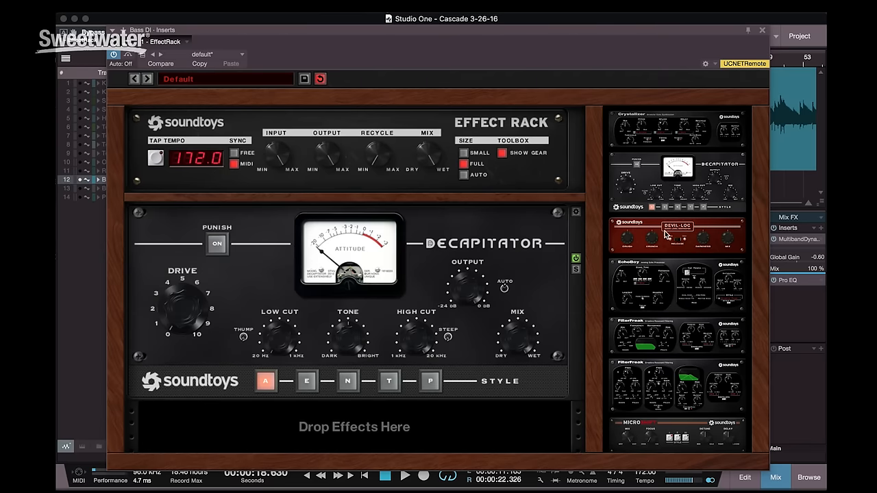
- Drag Devil-Loc from the effects sidebar into the rack below EchoBoy
{"action": "left_click_drag", "start_coordinate": [677, 233], "coordinate": [431, 428]}
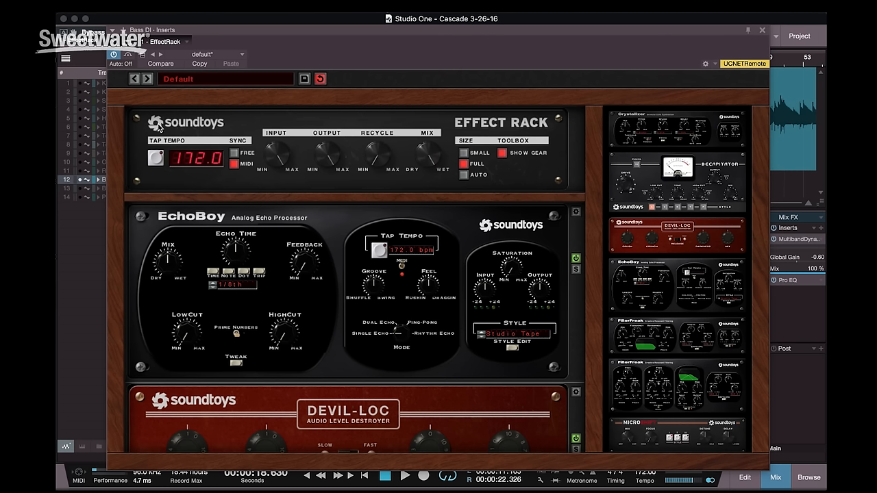
{"action": "mouse_move", "coordinate": [246, 156]}
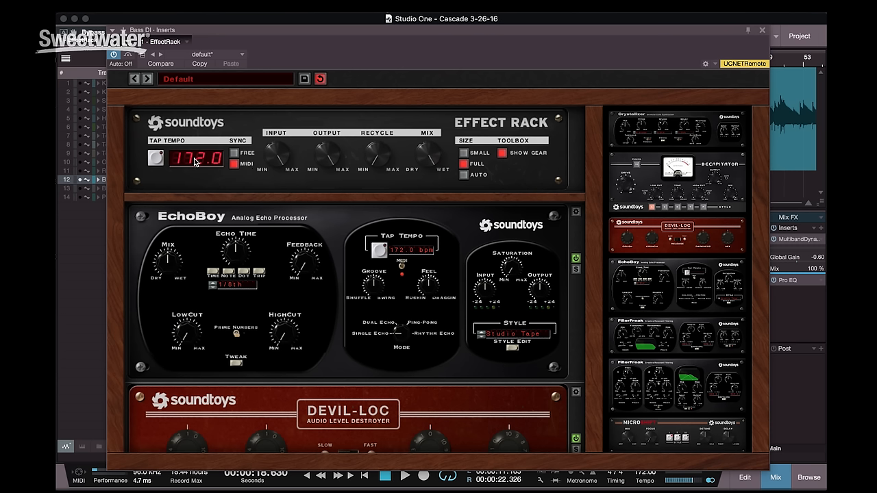
{"action": "mouse_move", "coordinate": [313, 117]}
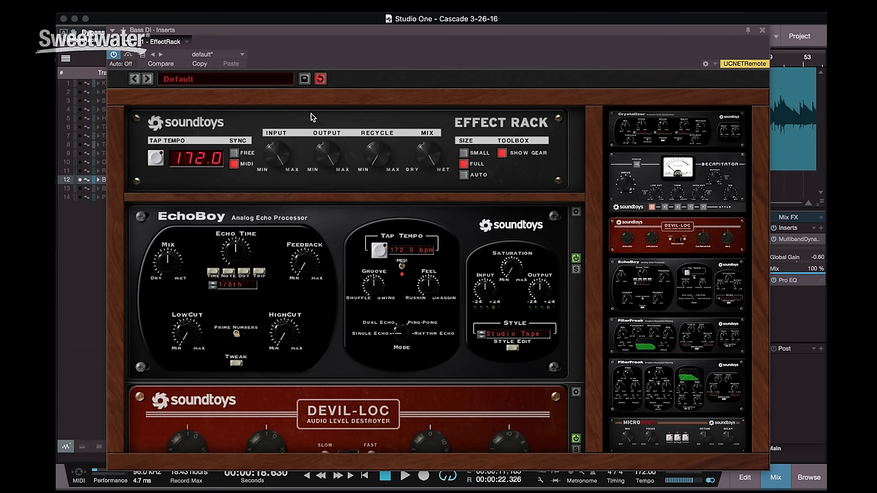
{"action": "mouse_move", "coordinate": [271, 159]}
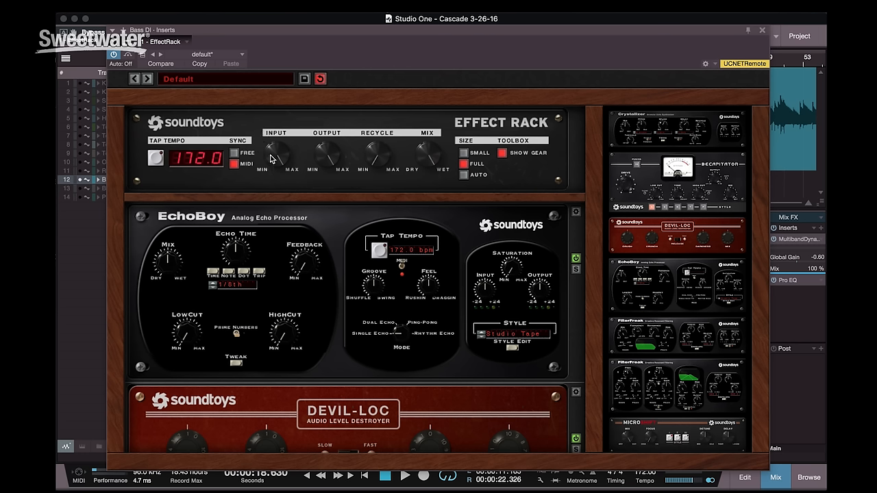
{"action": "mouse_move", "coordinate": [288, 145]}
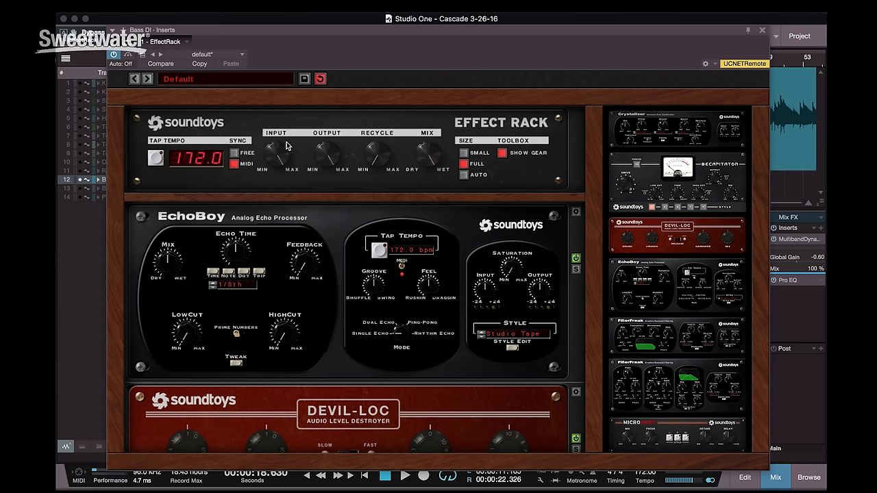
{"action": "mouse_move", "coordinate": [336, 139]}
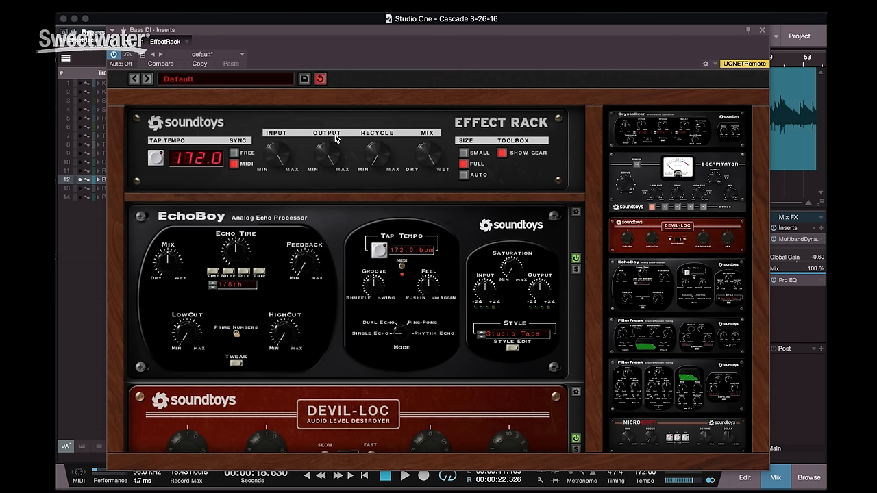
{"action": "mouse_move", "coordinate": [383, 174]}
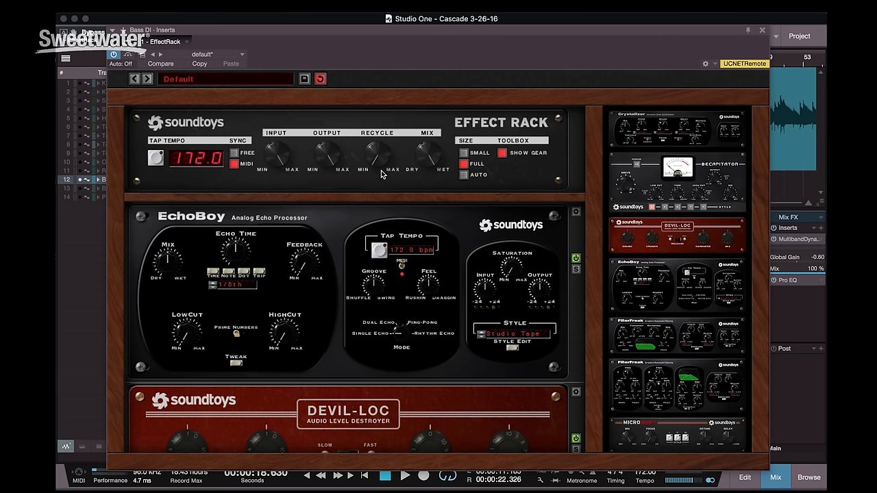
{"action": "mouse_move", "coordinate": [413, 213]}
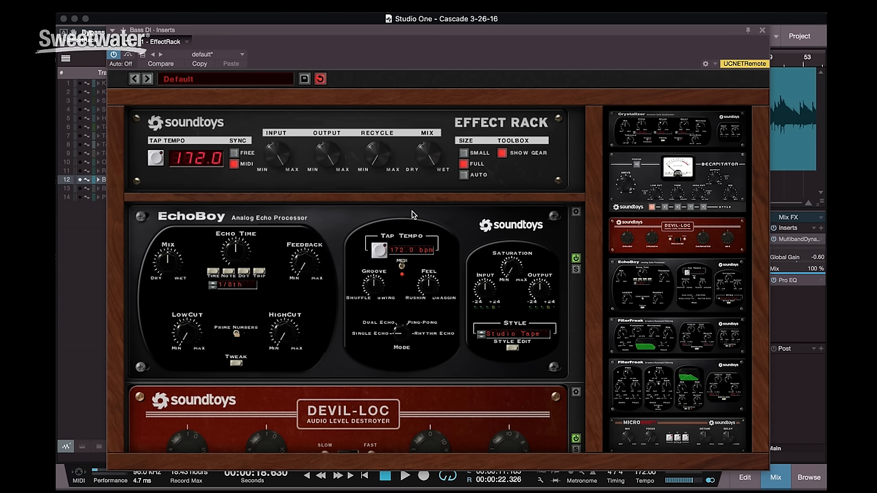
{"action": "mouse_move", "coordinate": [434, 144]}
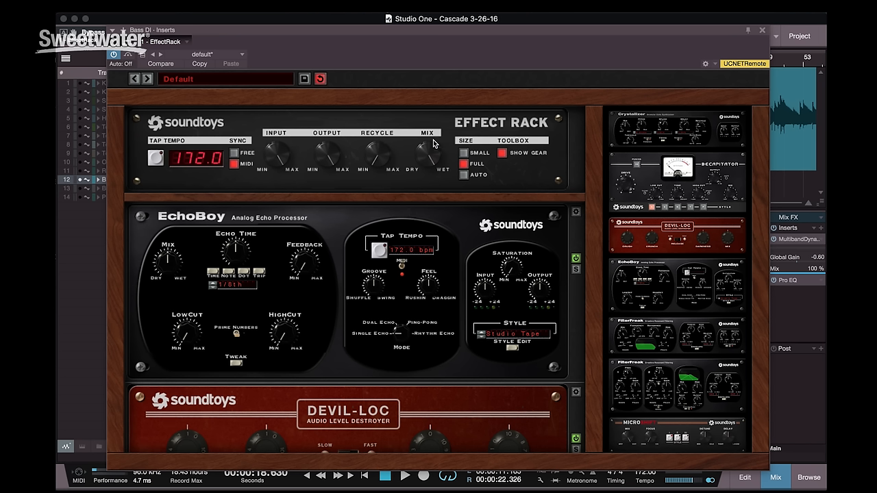
{"action": "mouse_move", "coordinate": [442, 150]}
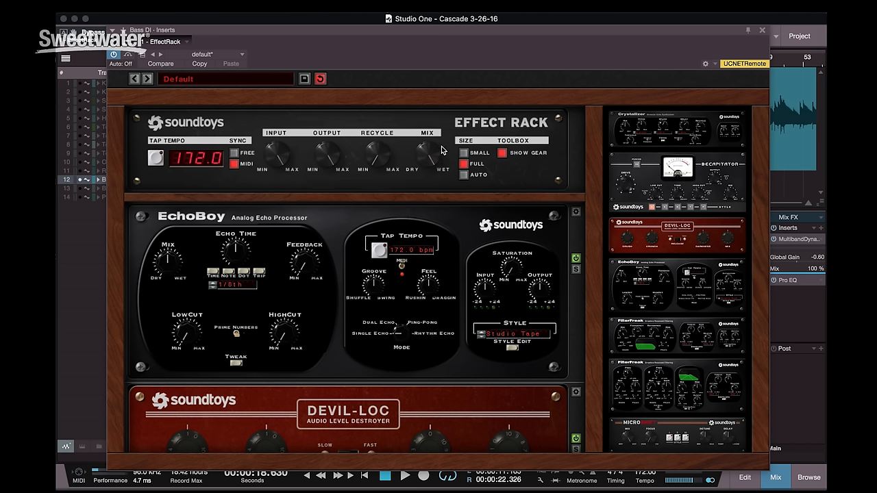
{"action": "mouse_move", "coordinate": [487, 188]}
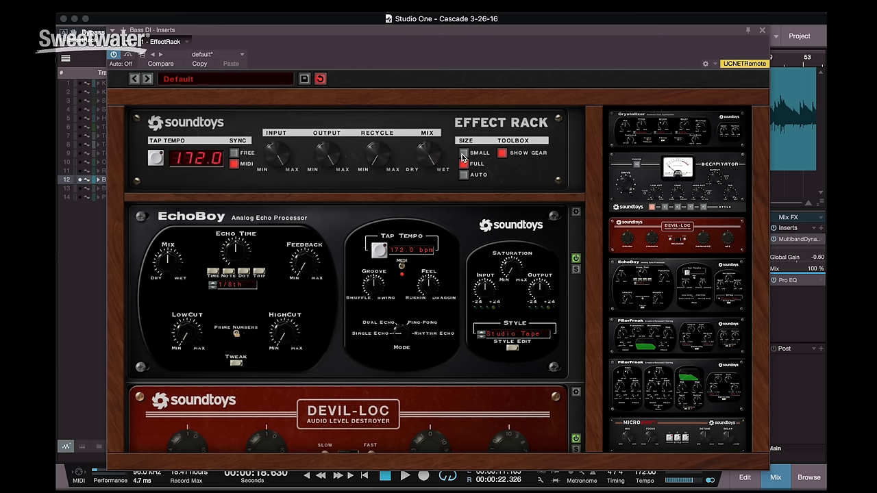
{"action": "left_click", "coordinate": [465, 163]}
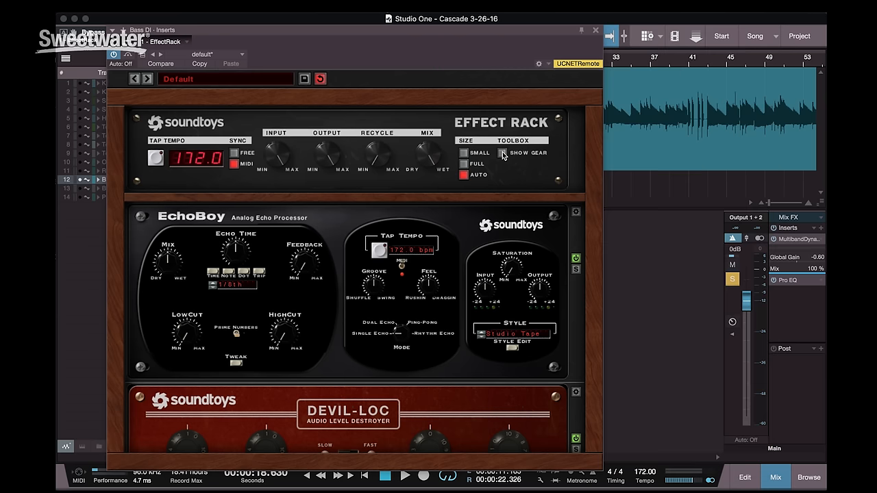
{"action": "left_click", "coordinate": [503, 152]}
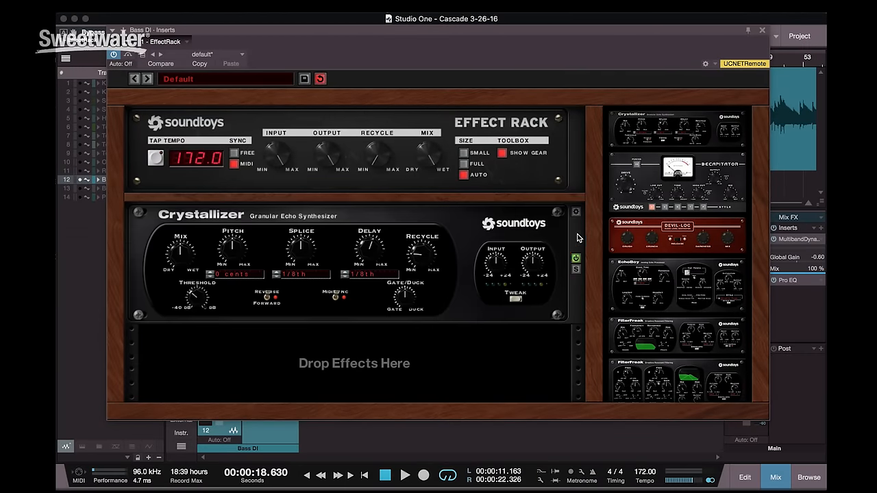
{"action": "mouse_move", "coordinate": [582, 226]}
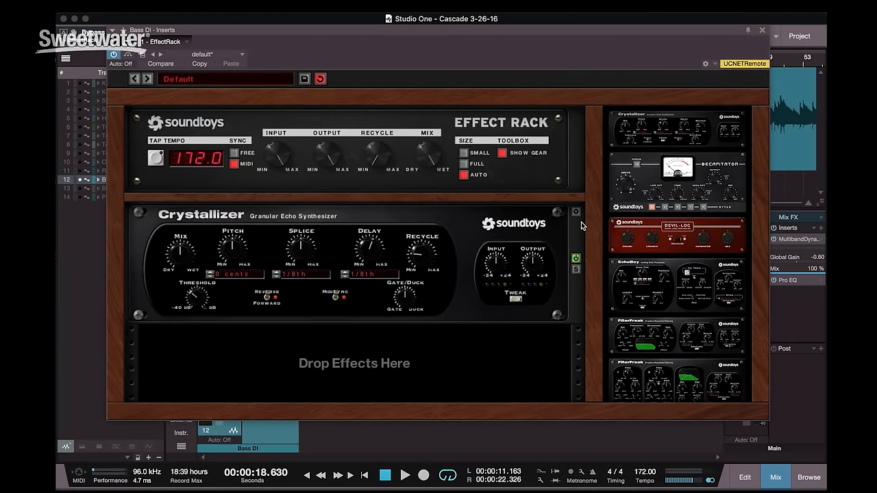
- Step the Crystallizer's presets to Half Saphires and solo the module
{"action": "left_click", "coordinate": [575, 212]}
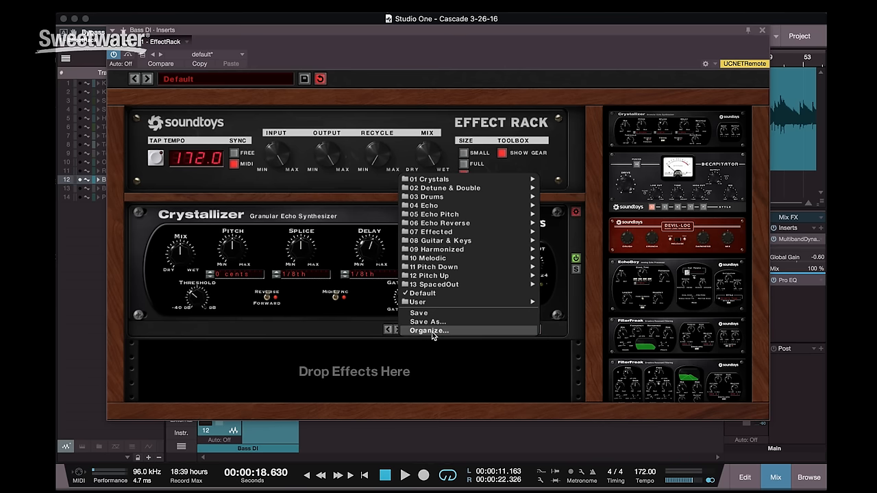
{"action": "mouse_move", "coordinate": [363, 327]}
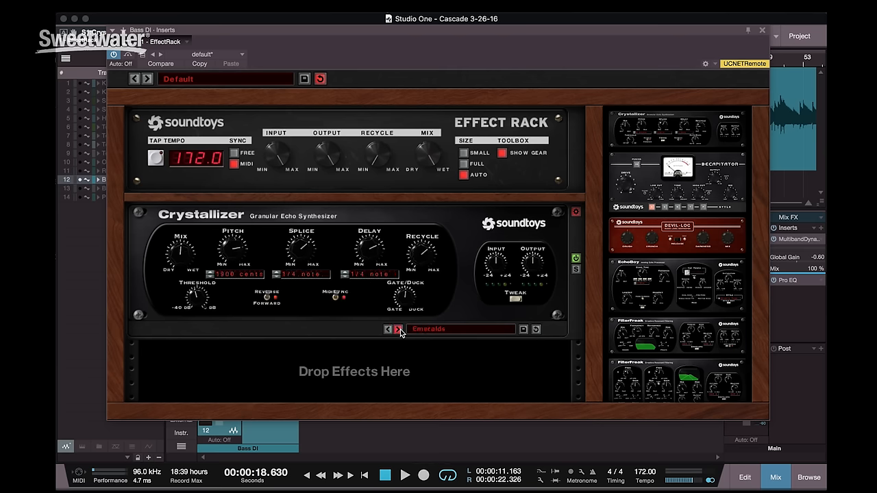
{"action": "left_click", "coordinate": [397, 329]}
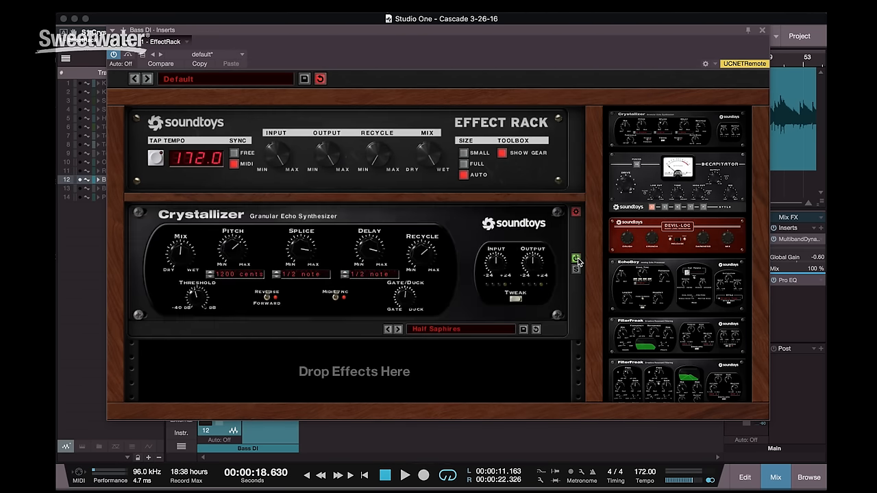
{"action": "left_click", "coordinate": [575, 258]}
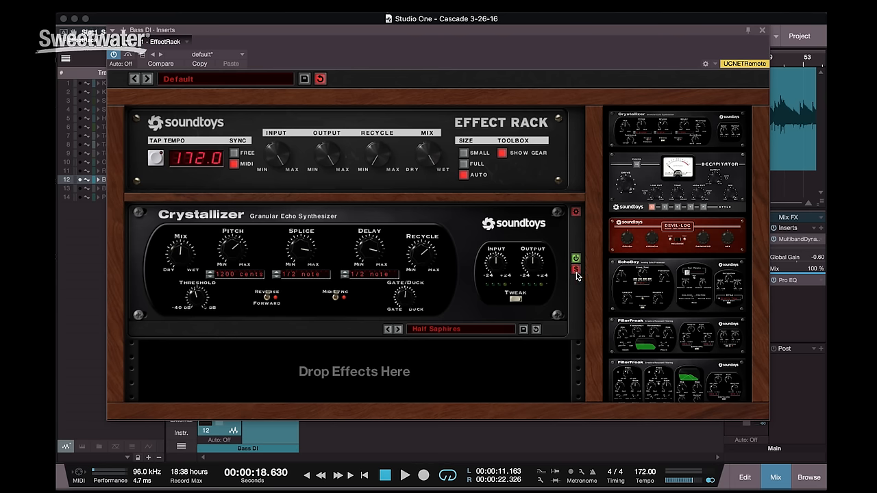
{"action": "mouse_move", "coordinate": [342, 284]}
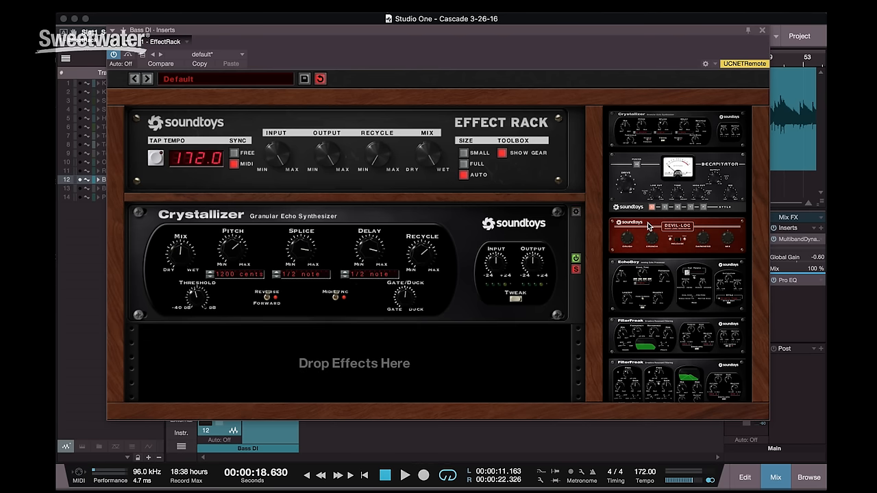
- Add two Devil-Loc modules from the toolbox into the rack
{"action": "left_click_drag", "start_coordinate": [678, 236], "coordinate": [456, 380]}
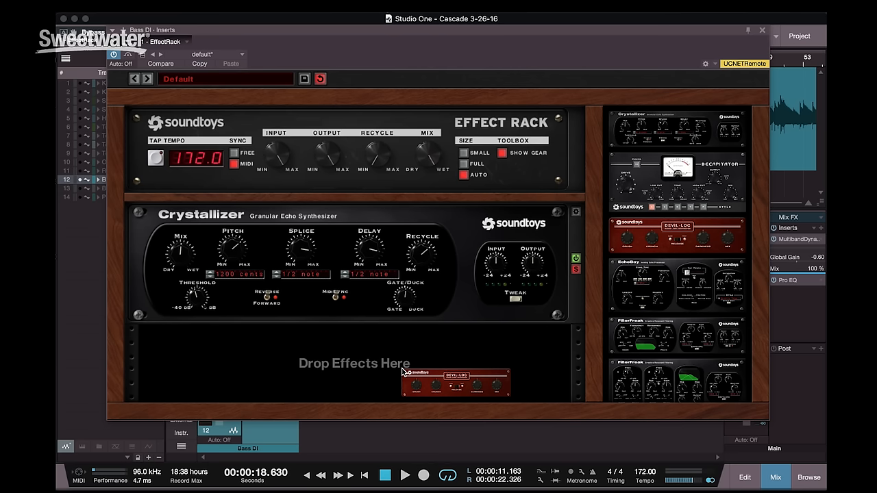
{"action": "left_click_drag", "start_coordinate": [454, 380], "coordinate": [348, 363]}
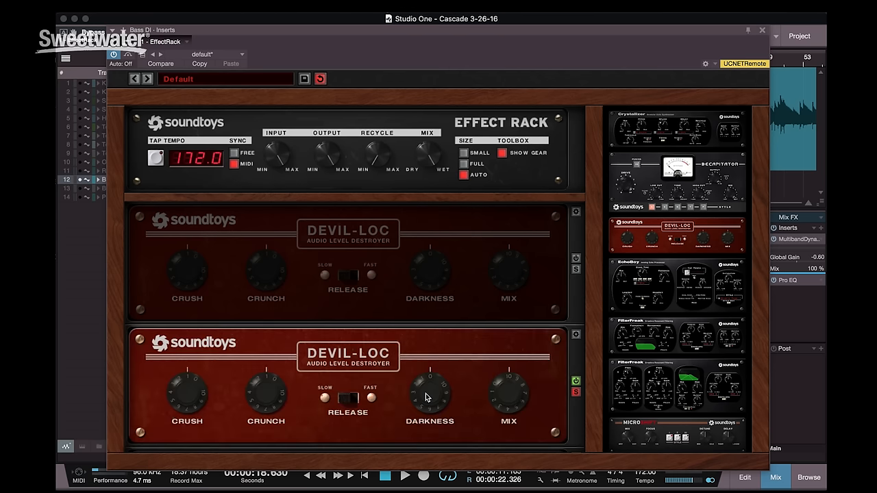
{"action": "mouse_move", "coordinate": [477, 375]}
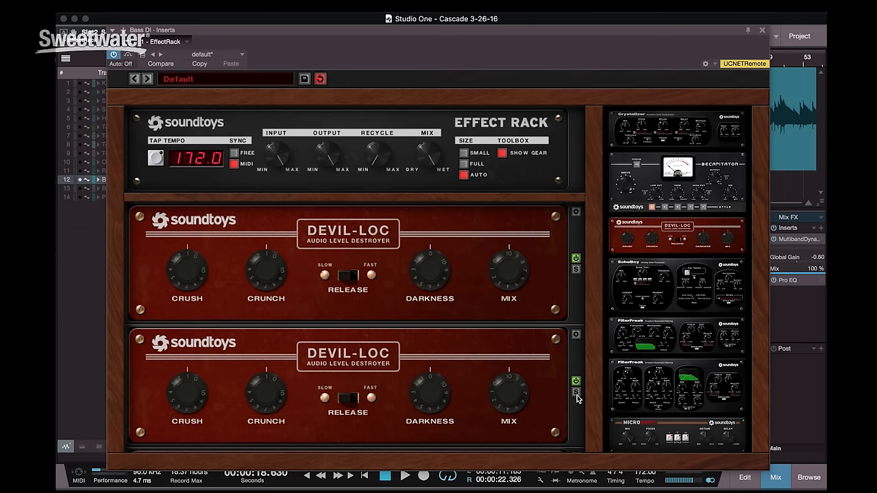
{"action": "mouse_move", "coordinate": [519, 315]}
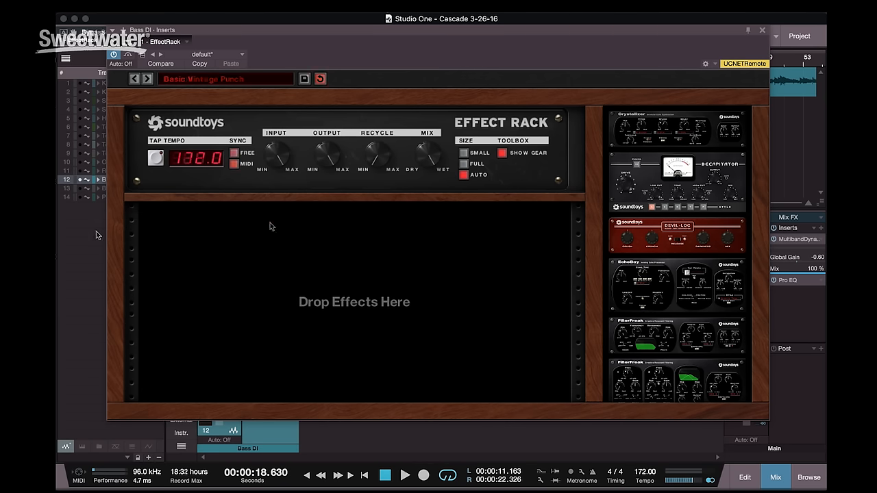
- Open the rack preset name field to browse the rack preset folders
{"action": "left_click", "coordinate": [320, 78]}
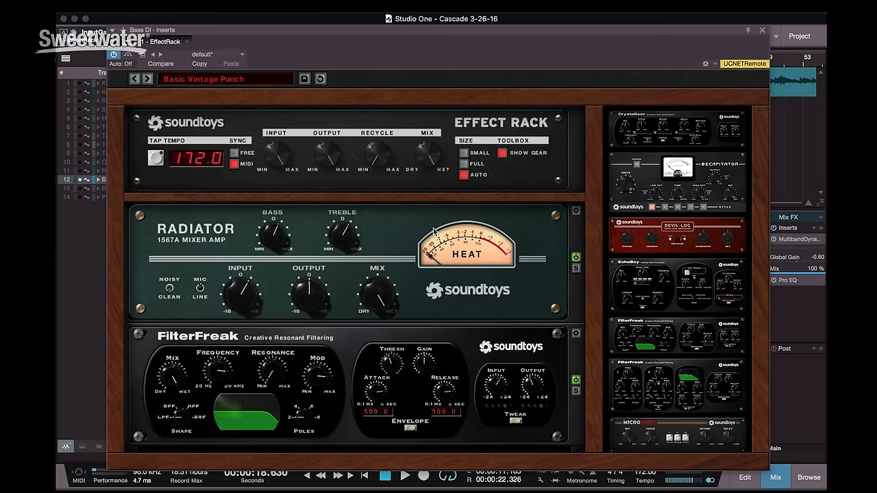
{"action": "mouse_move", "coordinate": [377, 230]}
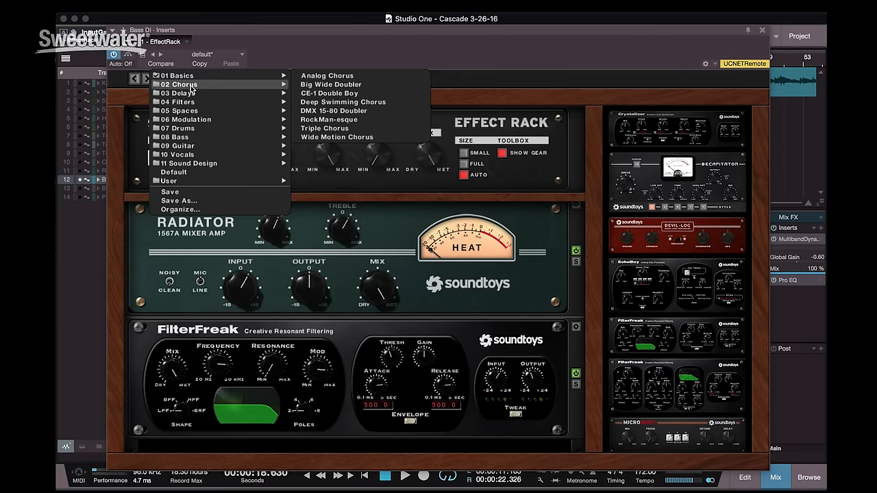
{"action": "mouse_move", "coordinate": [179, 102]}
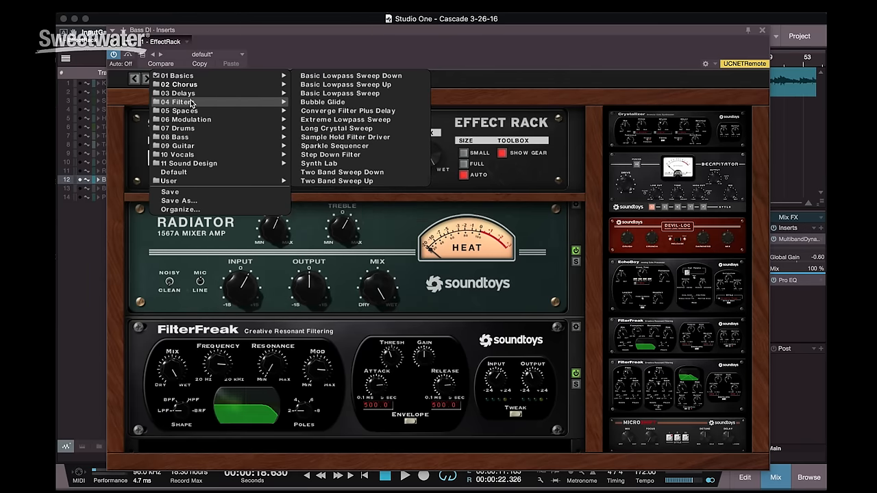
{"action": "mouse_move", "coordinate": [178, 128]}
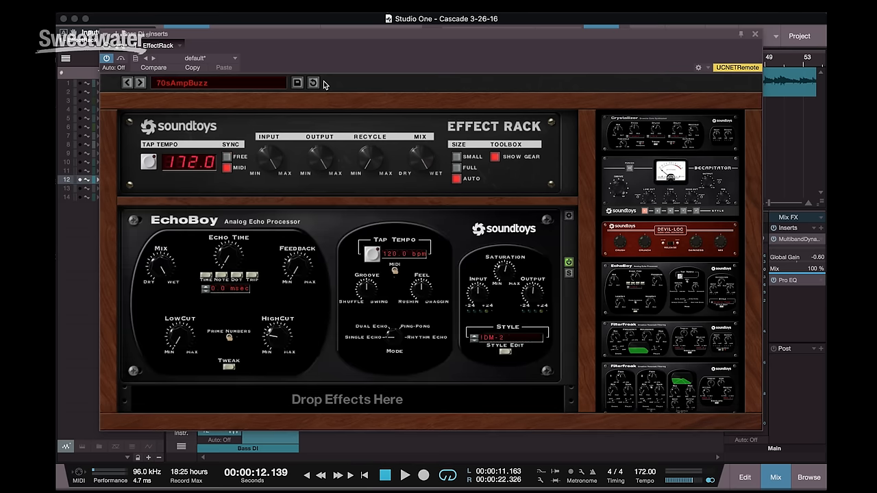
- Play the bass track through 70sAmpBuzz, then bypass the rack to hear it dry
{"action": "left_click", "coordinate": [404, 474]}
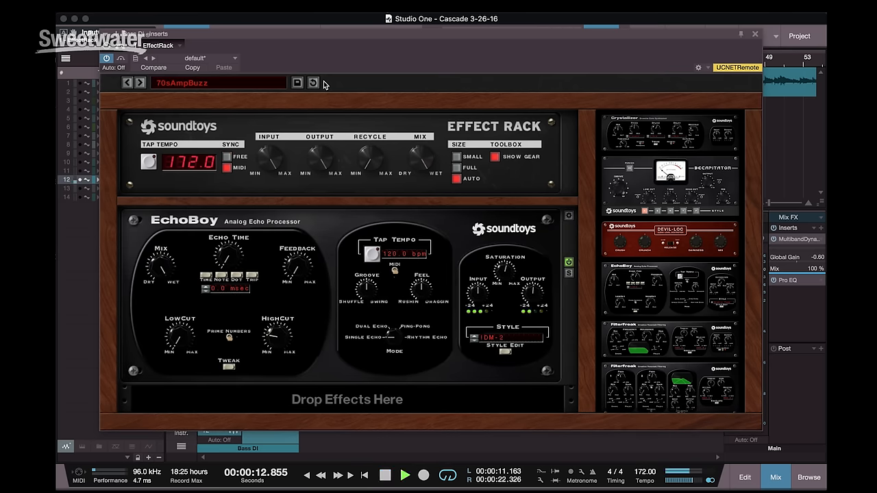
{"action": "mouse_move", "coordinate": [236, 105]}
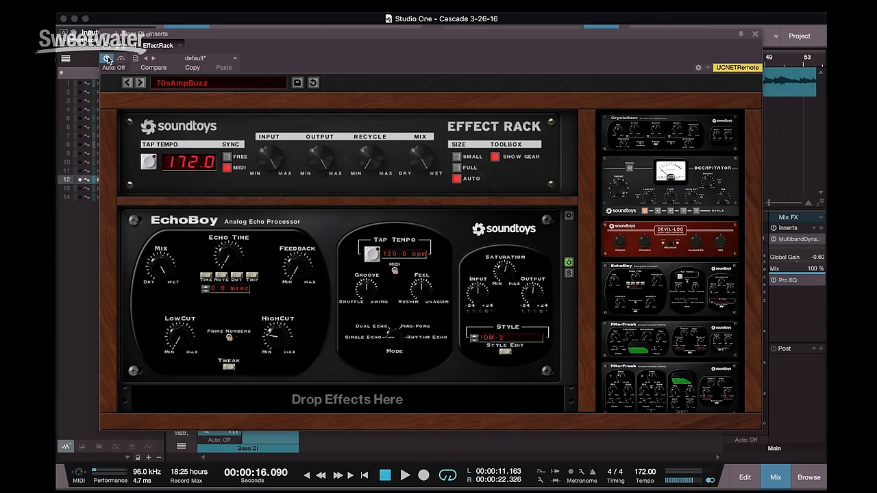
{"action": "left_click", "coordinate": [405, 475]}
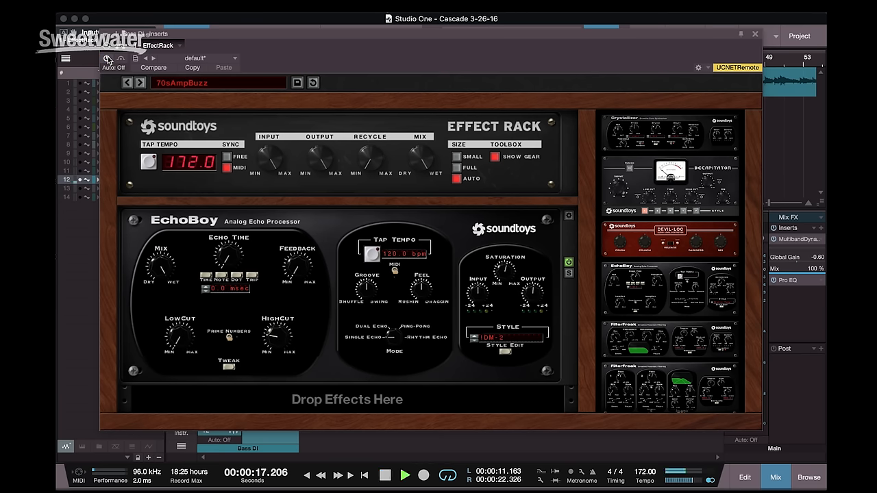